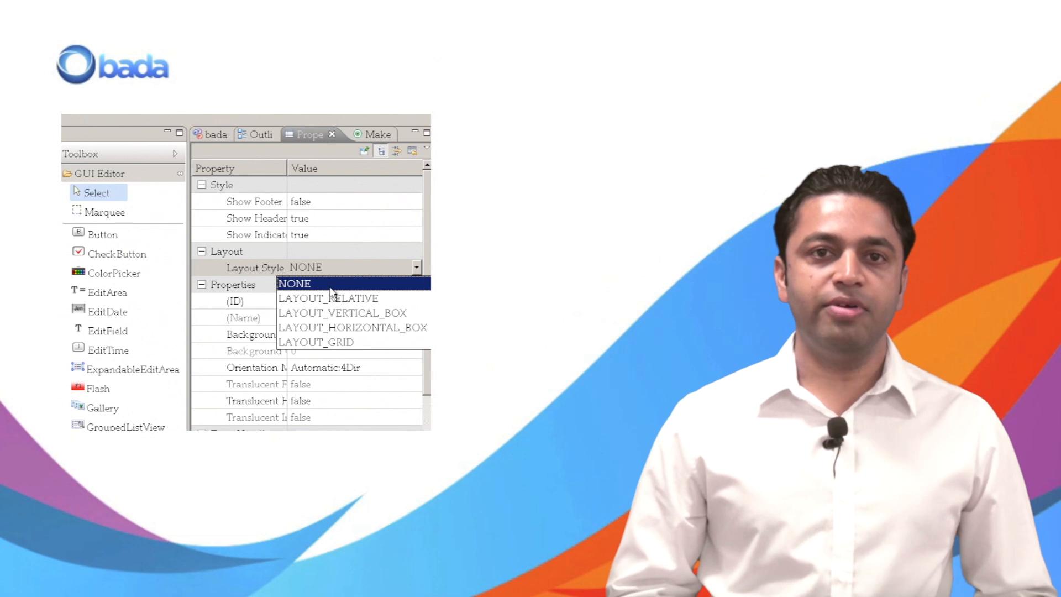
Step: Set the form's Layout Style to LAYOUT_RELATIVE and build the SamsDialer project
left_click(327, 298)
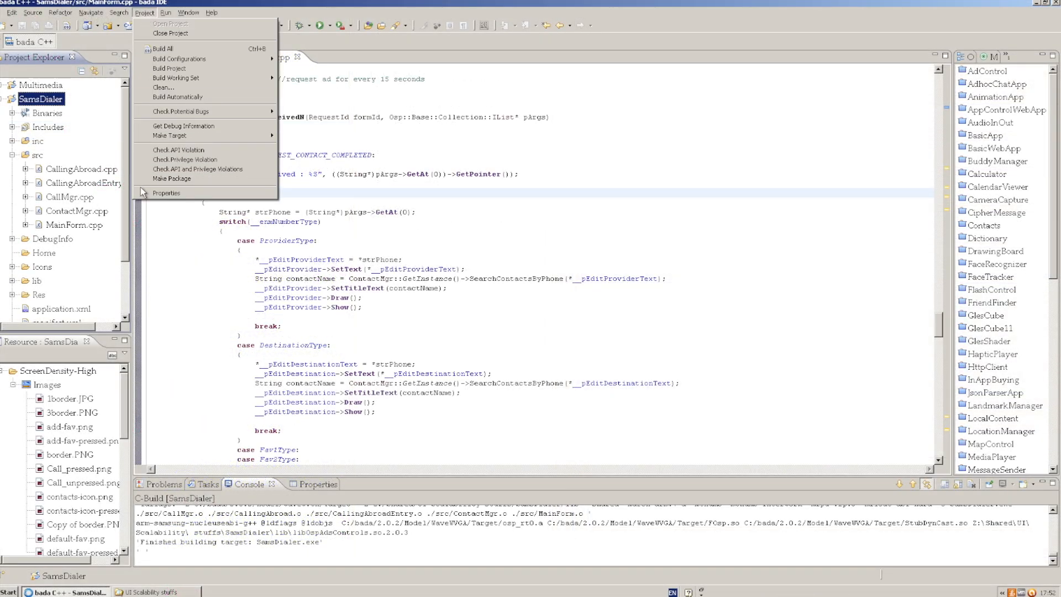
Step: Review Application Information in Project Properties: auto-scaling enabled, NormalSize base resolution
left_click(165, 192)
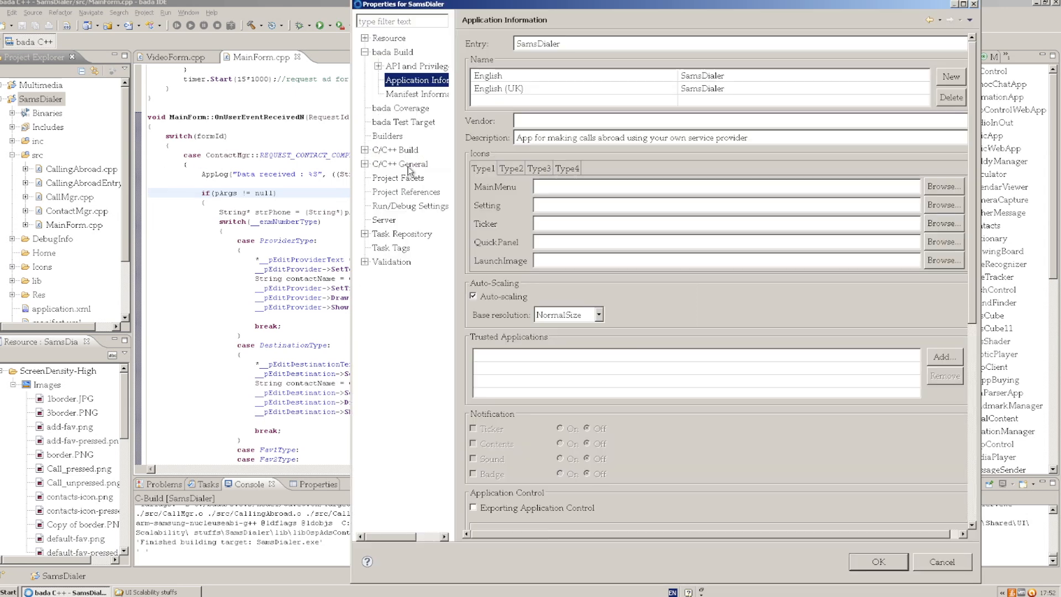
left_click(472, 296)
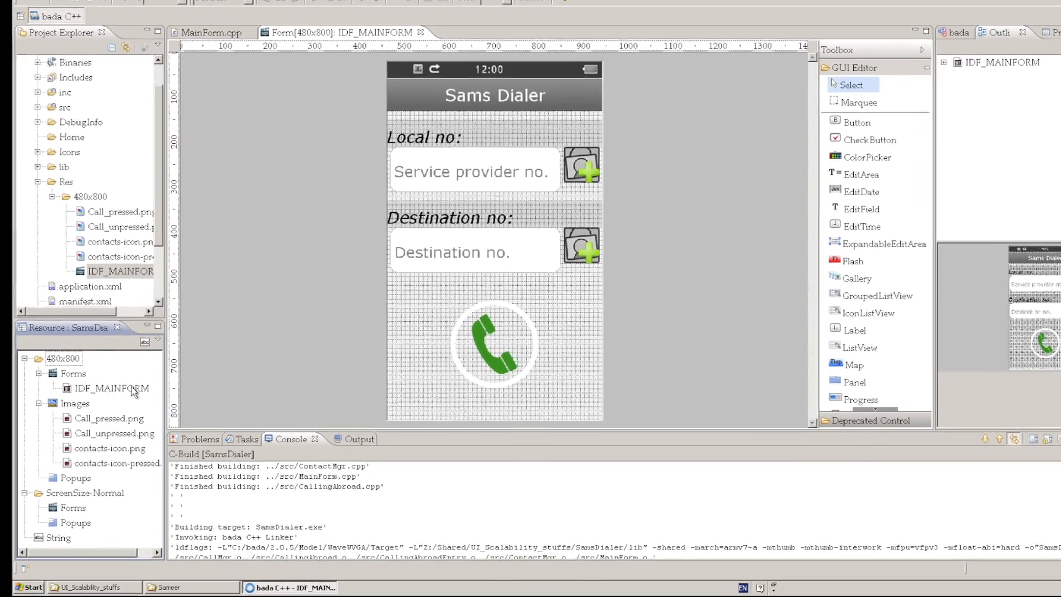
Step: Generate 320x480 and 240x400 versions of IDF_MAINFORM and open the 320x480 one
right_click(111, 374)
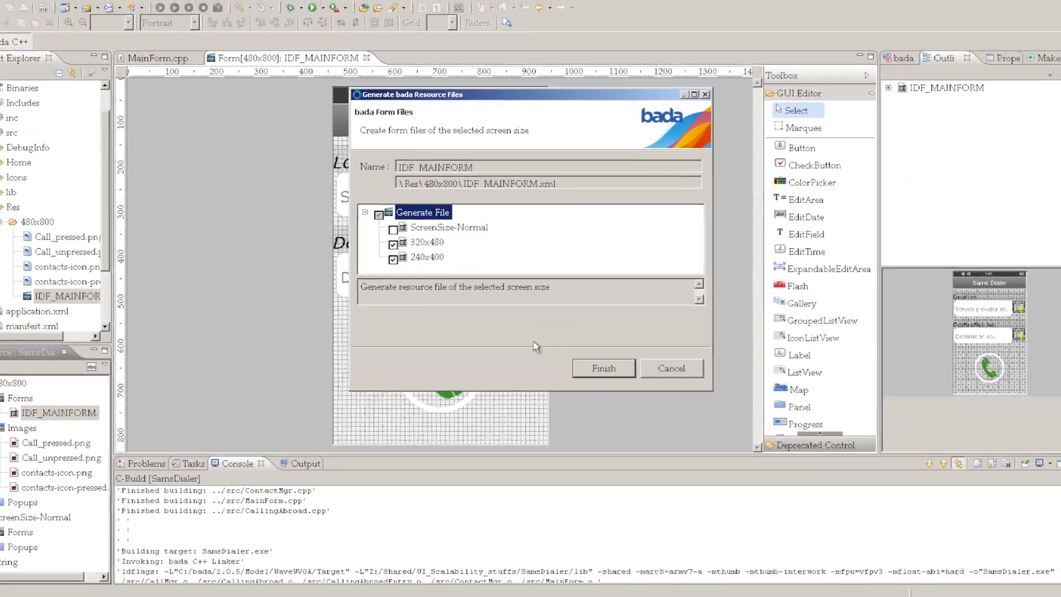
left_click(603, 369)
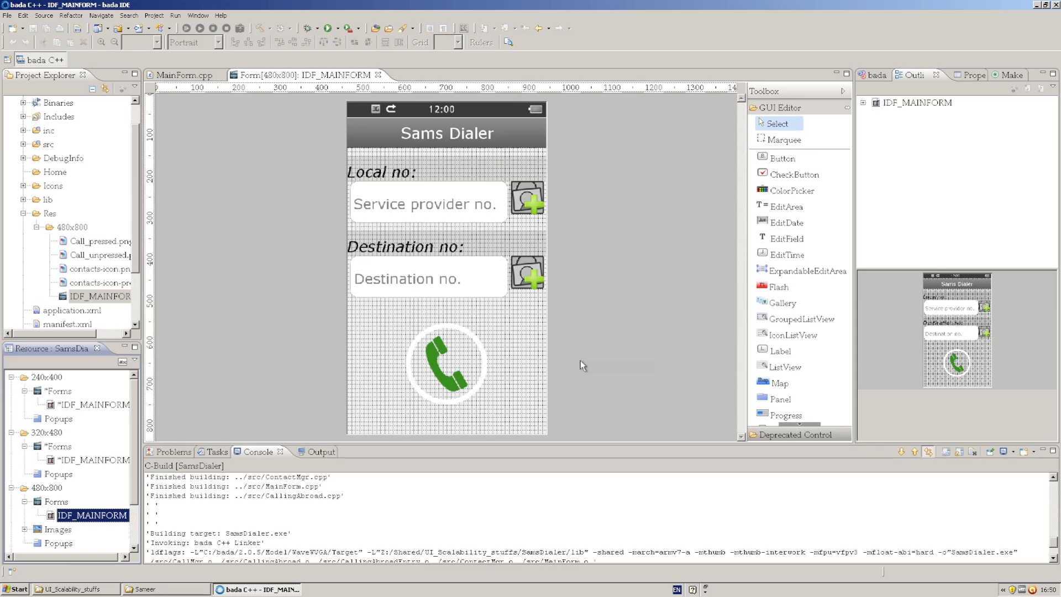
left_click(86, 459)
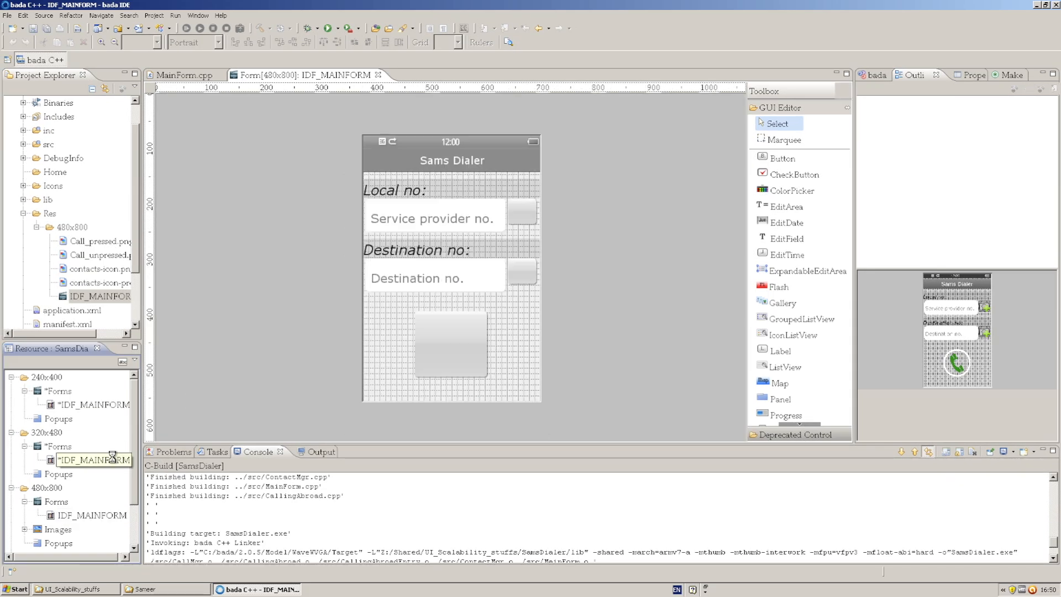
double_click(88, 460)
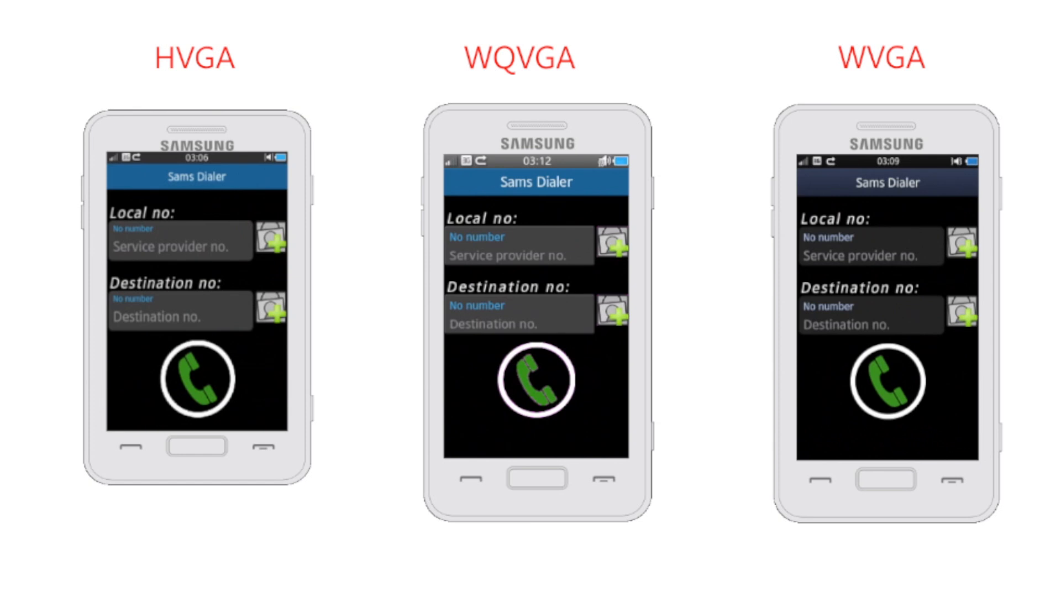
mouse_move(940, 259)
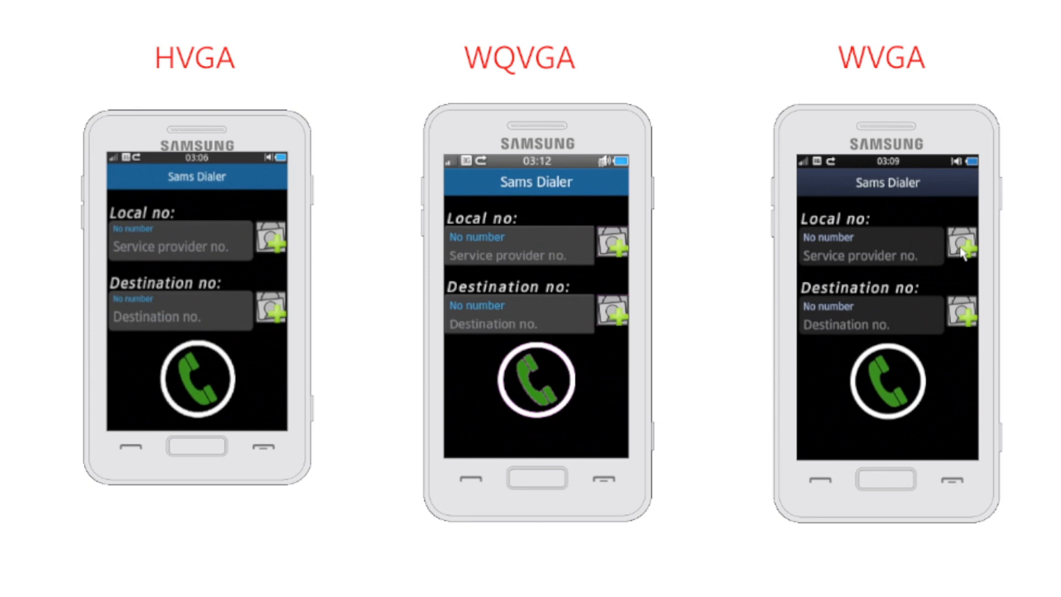
Step: Advance to the slide comparing Sams Dialer on HVGA, WQVGA and WVGA devices
left_click(961, 243)
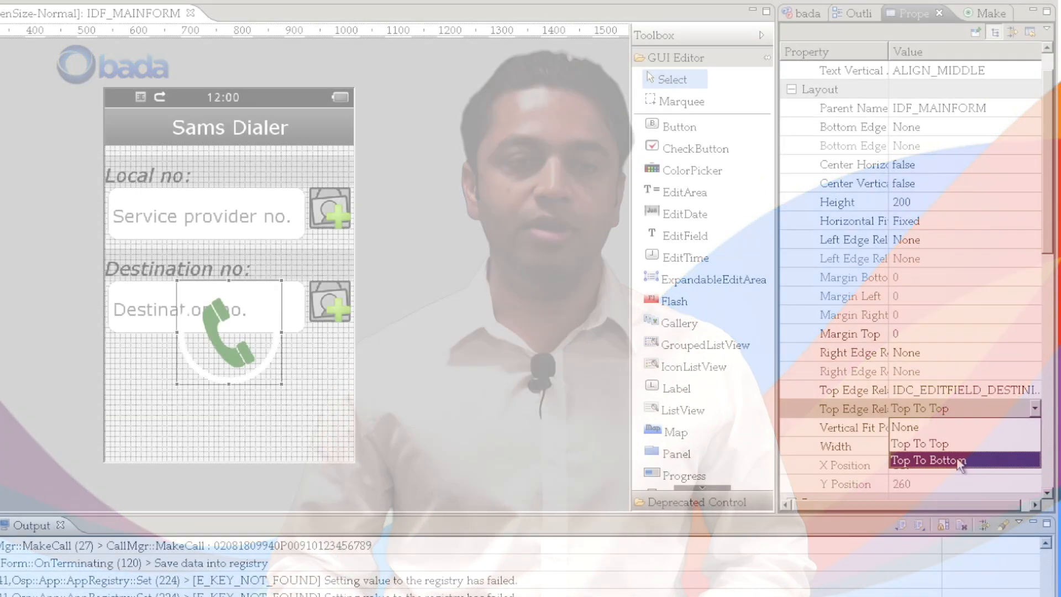
Step: Anchor the call button Top To Bottom of the destination field with Margin Top 20
left_click(929, 461)
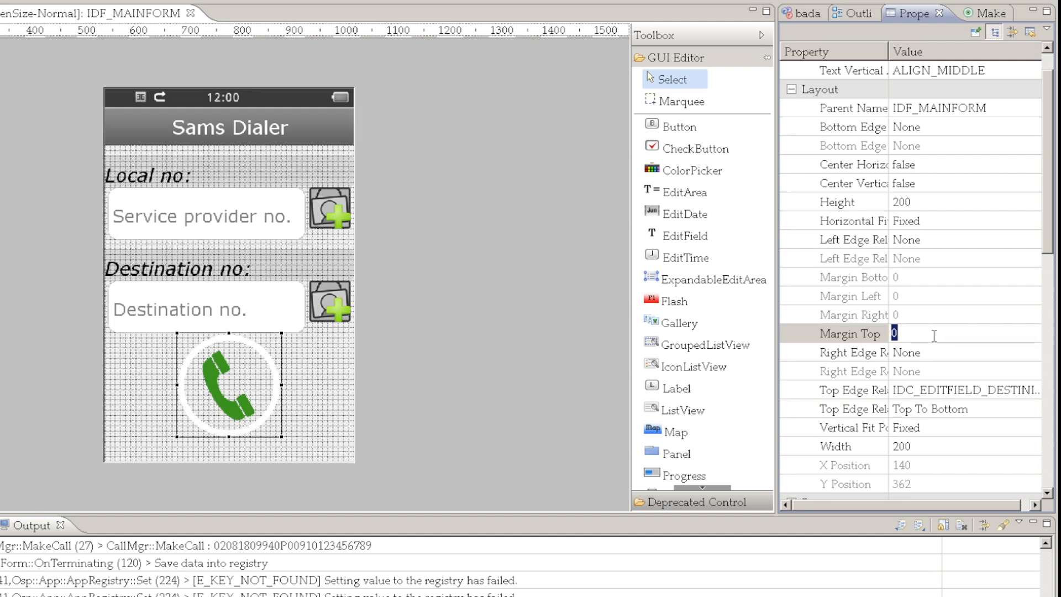
type("20")
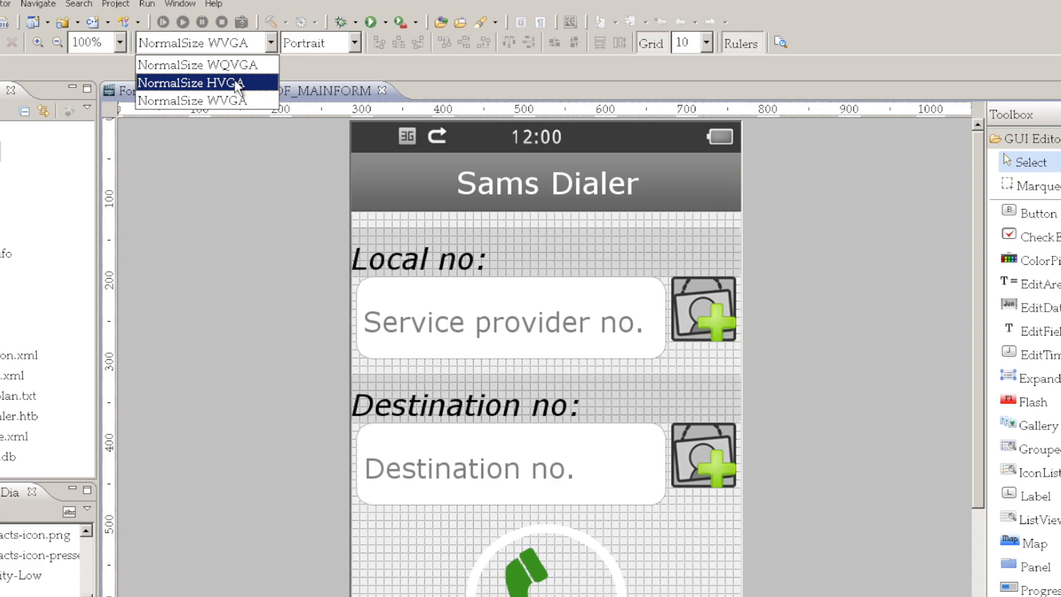
Step: Preview the form at HVGA and pick a layout option from the form's Layout Style dropdown
left_click(206, 81)
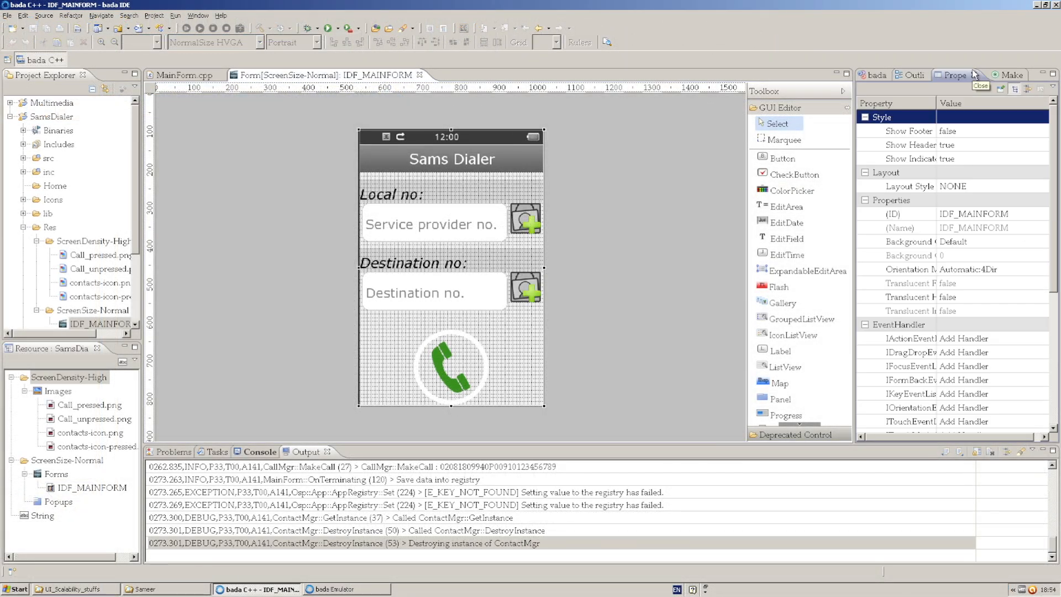
left_click(973, 186)
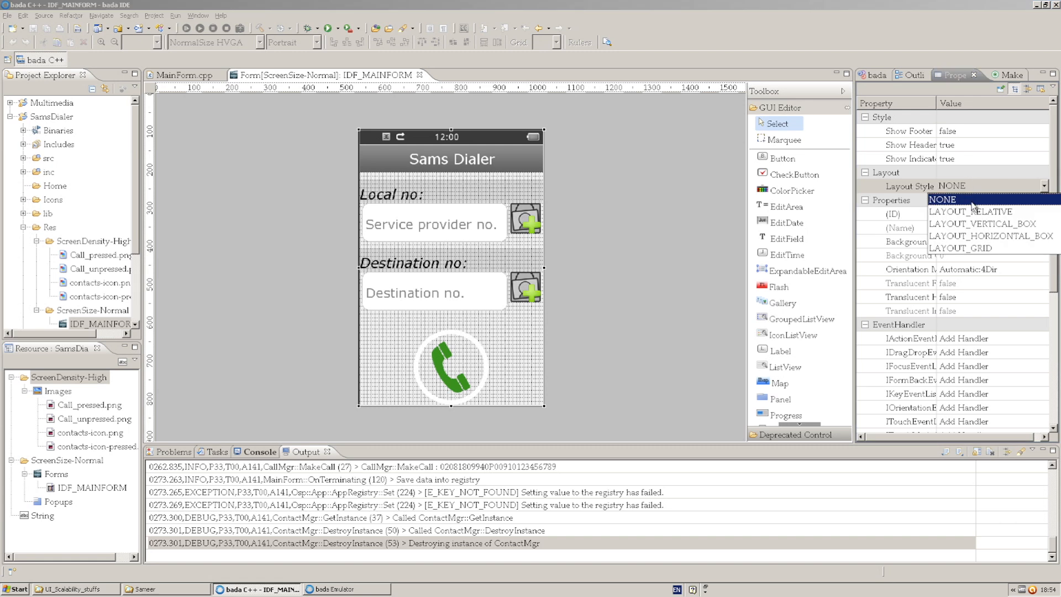
left_click(971, 211)
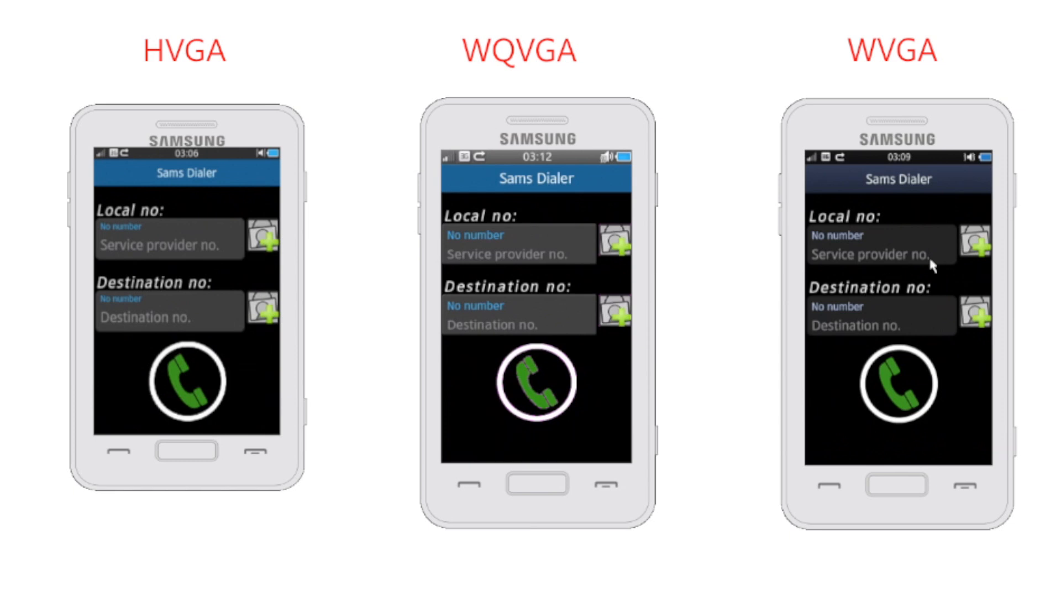
mouse_move(978, 249)
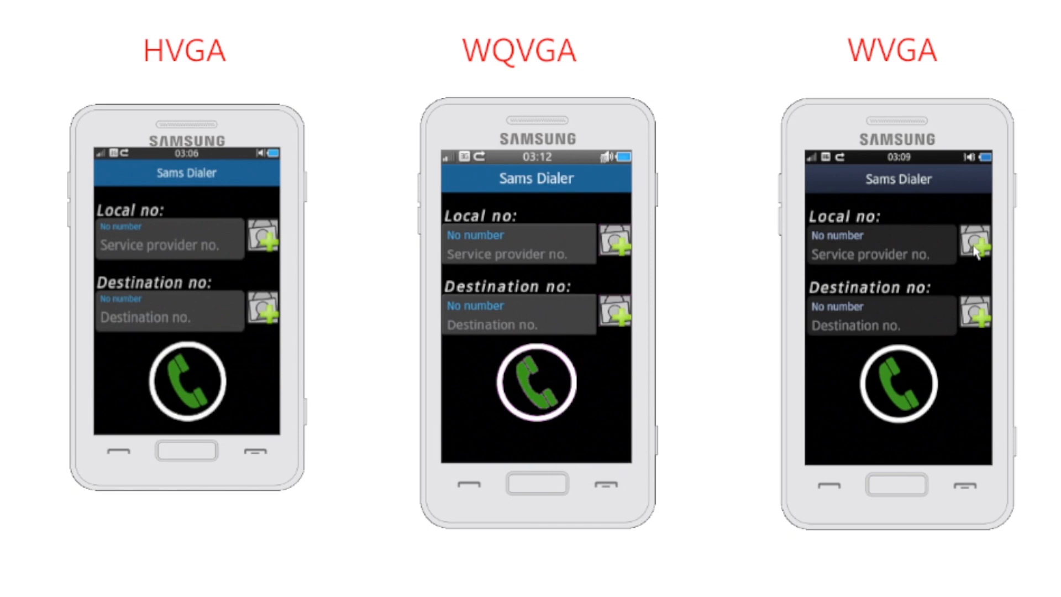
Step: Advance to the emulator comparison of the Dialer form on HVGA, WQVGA and WVGA
left_click(977, 242)
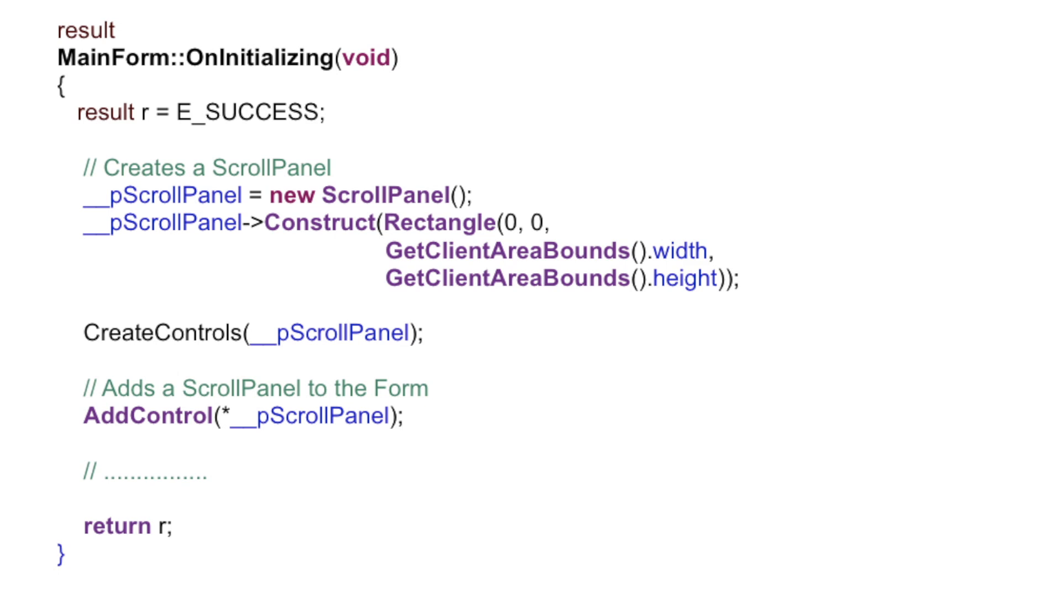
Step: Scroll through the CreateControls label and edit-field code to reach the resolution comparison
scroll("down", 3)
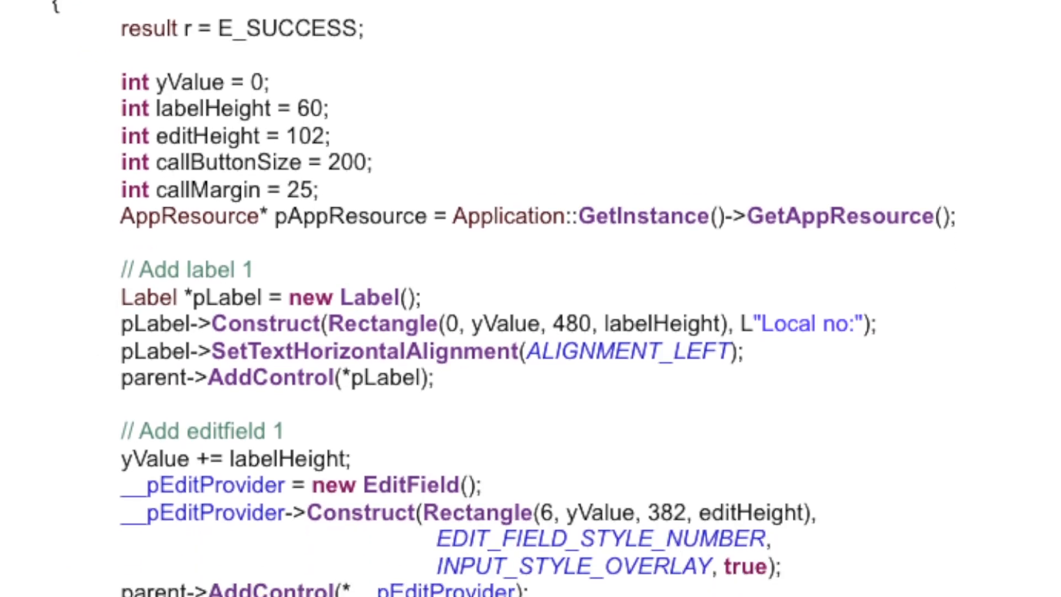
scroll("down", 3)
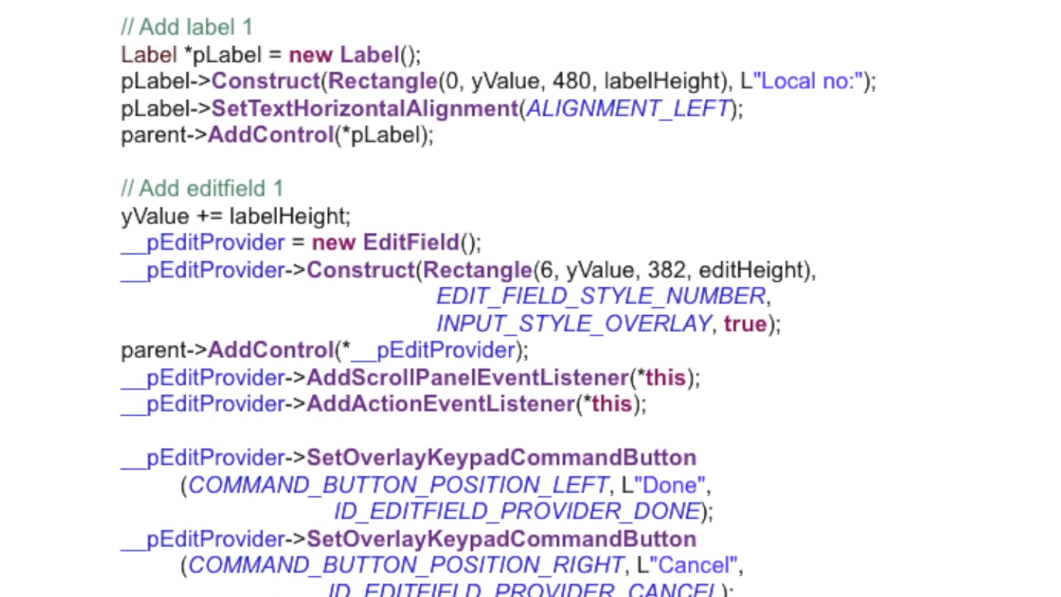
scroll("down", 3)
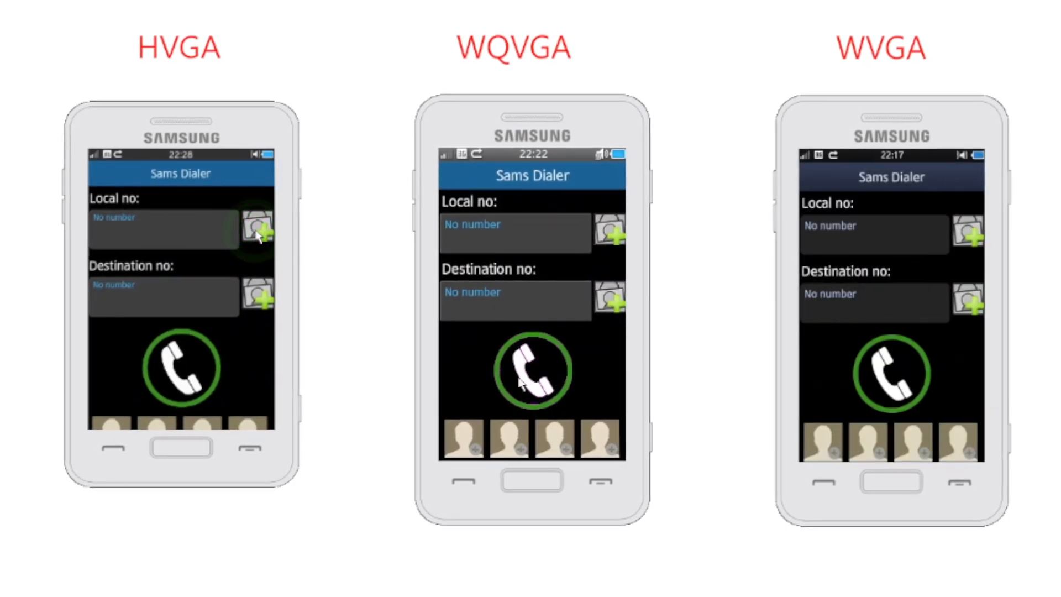
Step: Show the code-built Dialer with contact thumbnails running on HVGA, WQVGA and WVGA
left_click(256, 230)
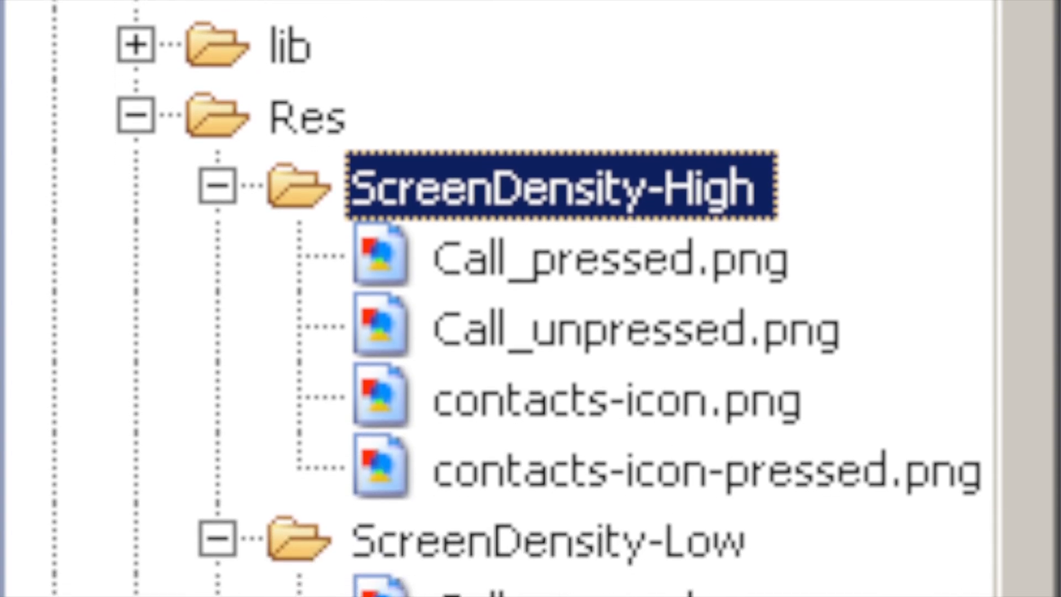
Step: Reveal the Res folder's ScreenDensity-High and ScreenDensity-Low icon folders
scroll("down", 3)
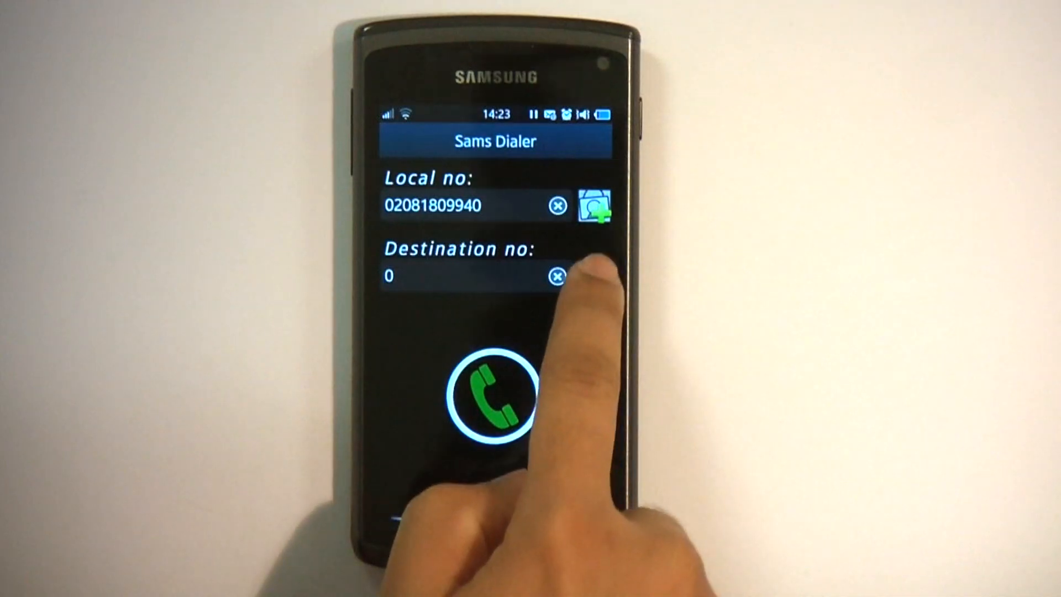
Step: Finish the on-device dialer demo and go to the bada Developers Library listing 347 documents
left_click(598, 209)
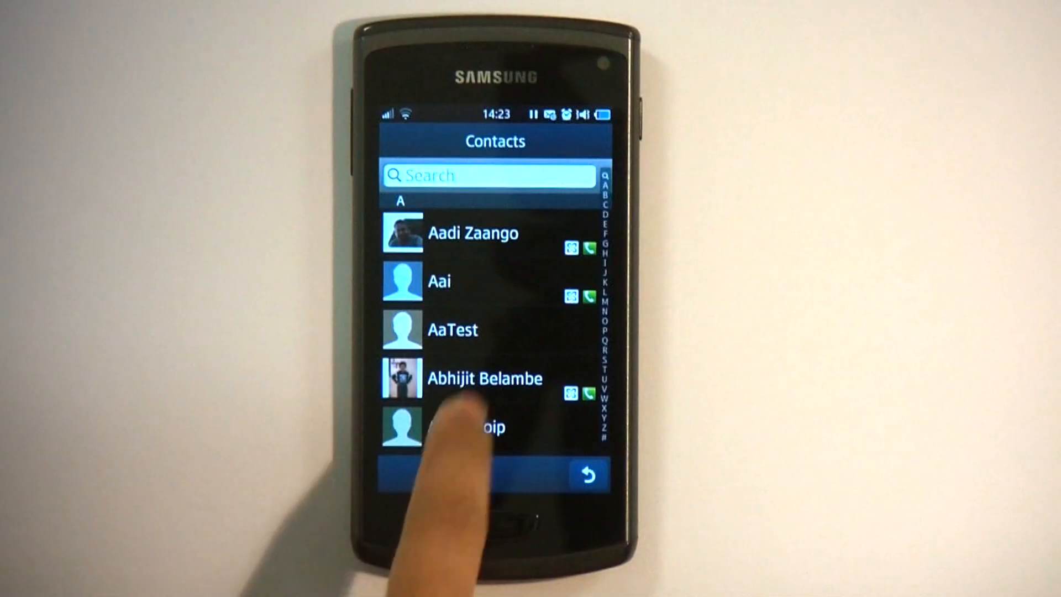
scroll("down", 3)
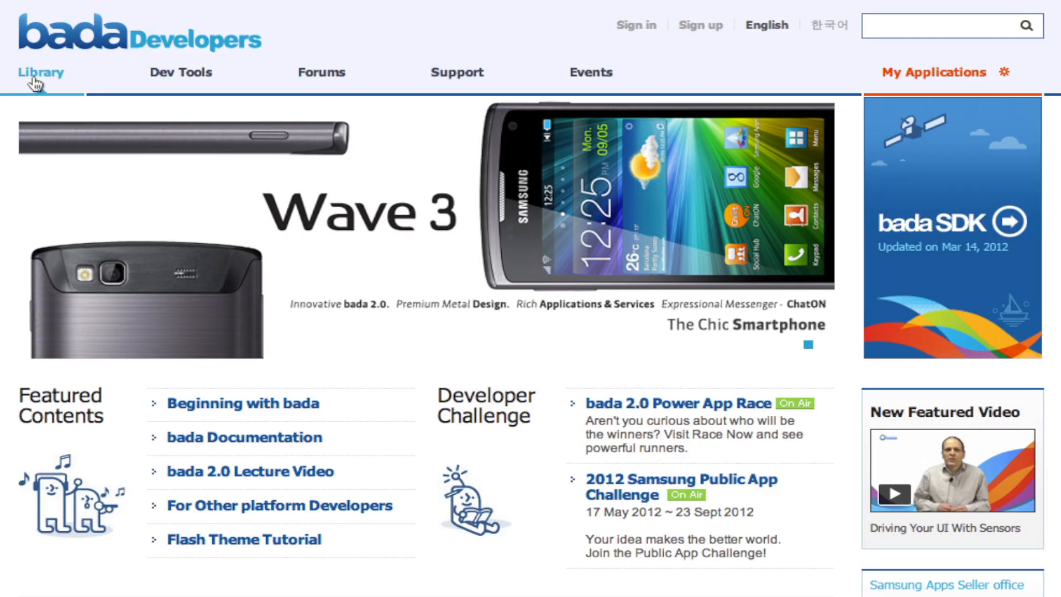
left_click(40, 71)
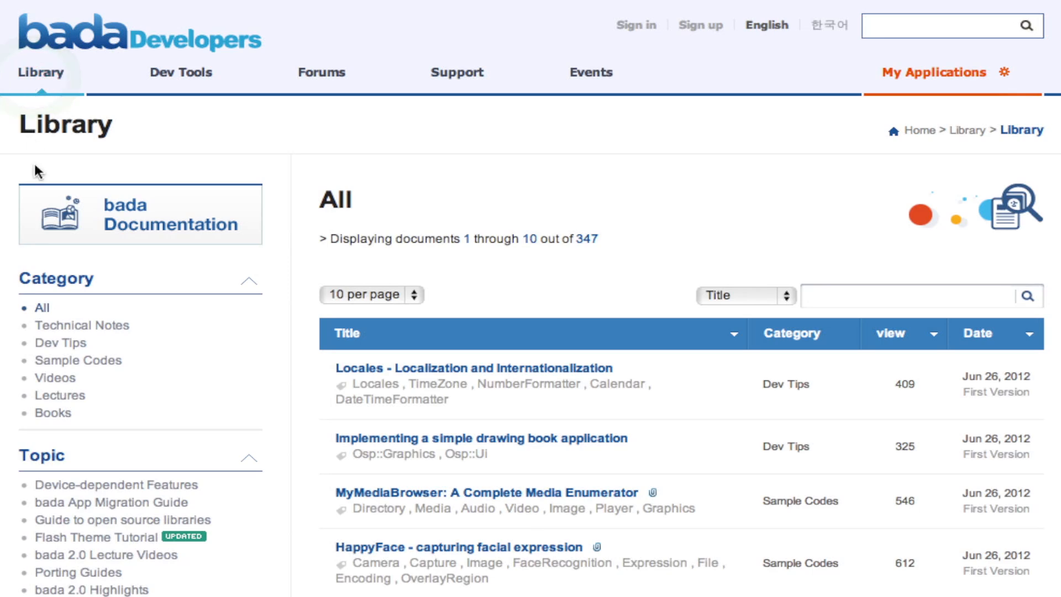